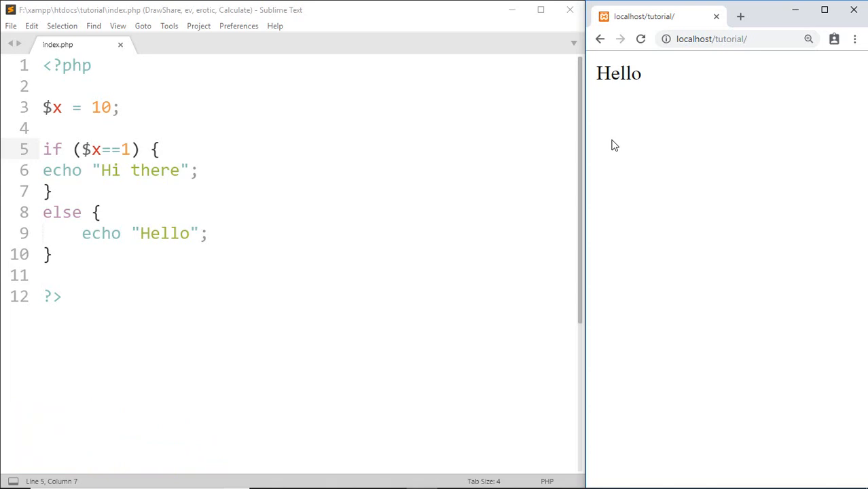
Step: Select the old $x assignment and its if/else block for removal
drag(83, 150, 133, 150)
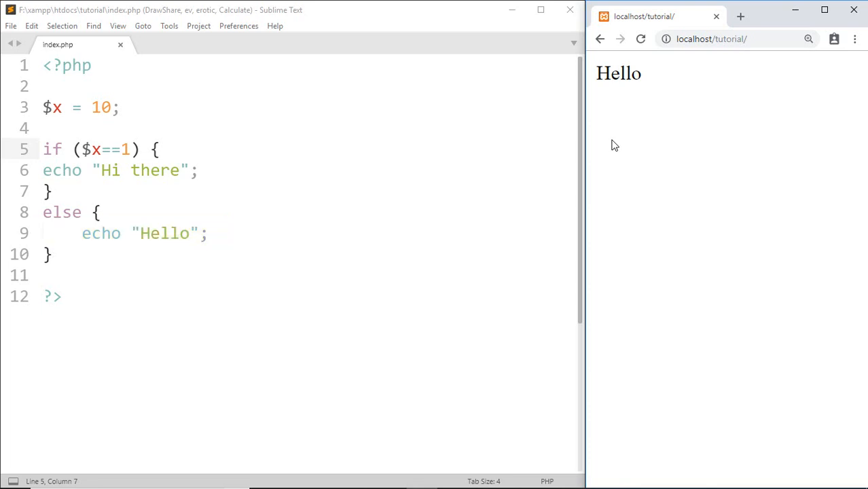
mouse_move(32, 107)
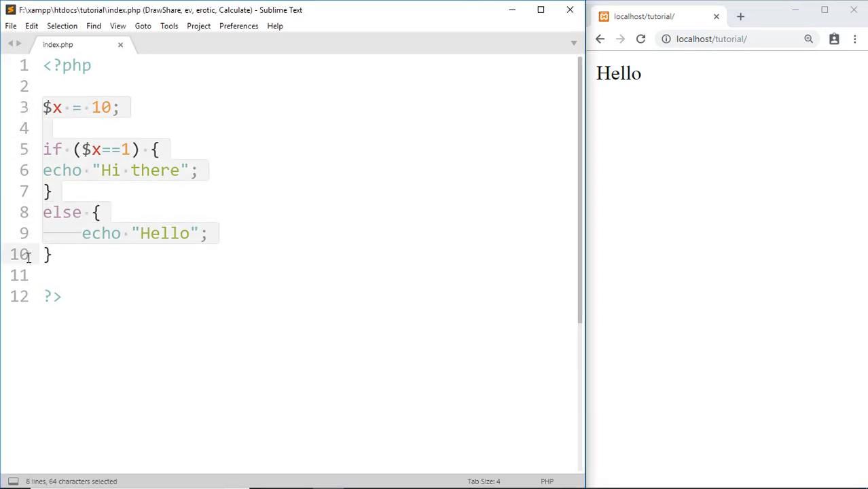
Step: Delete the old $x code and assign $day = "sun";
key(Delete)
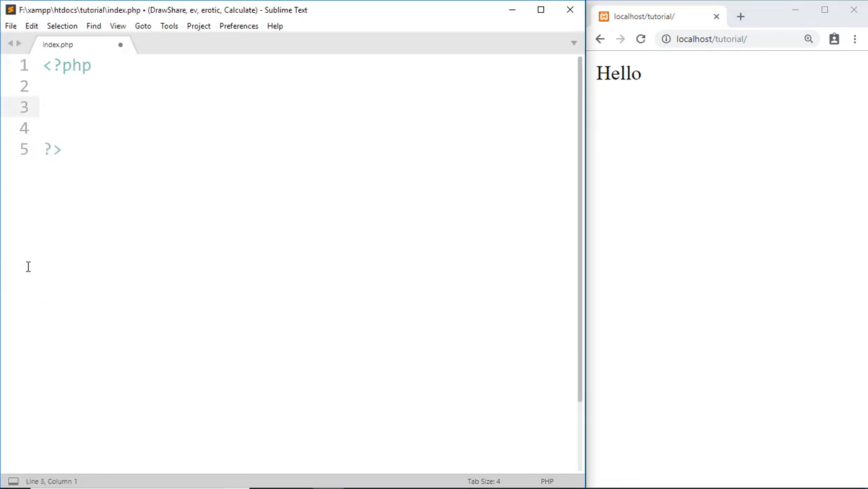
text($day)
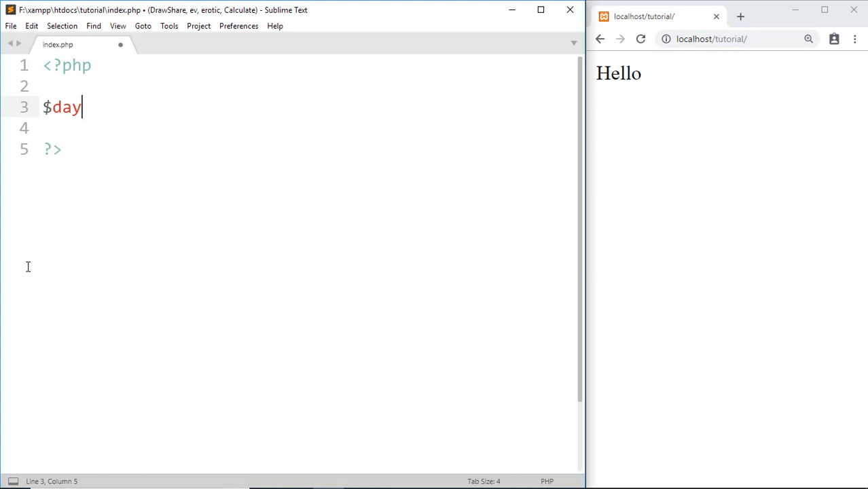
text(=)
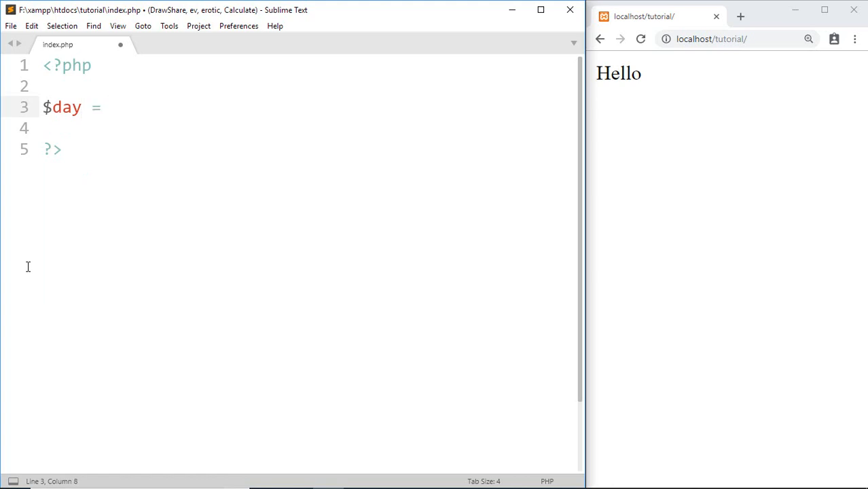
text("su")
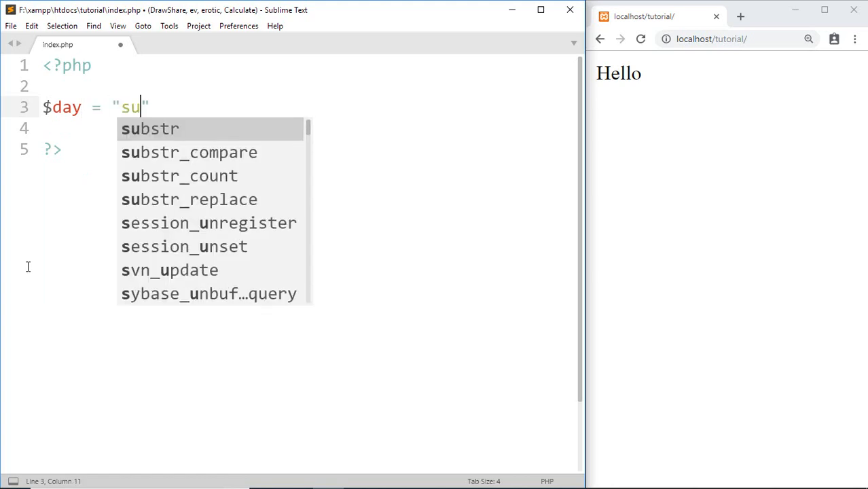
text(n)
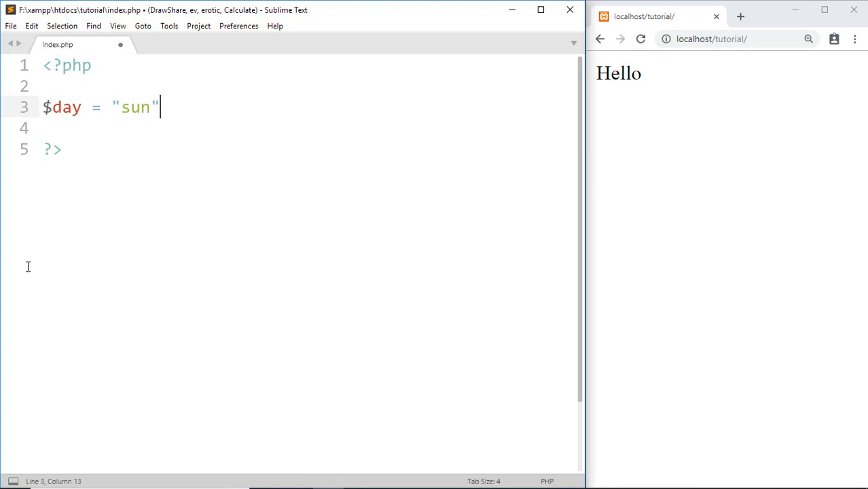
text(;)
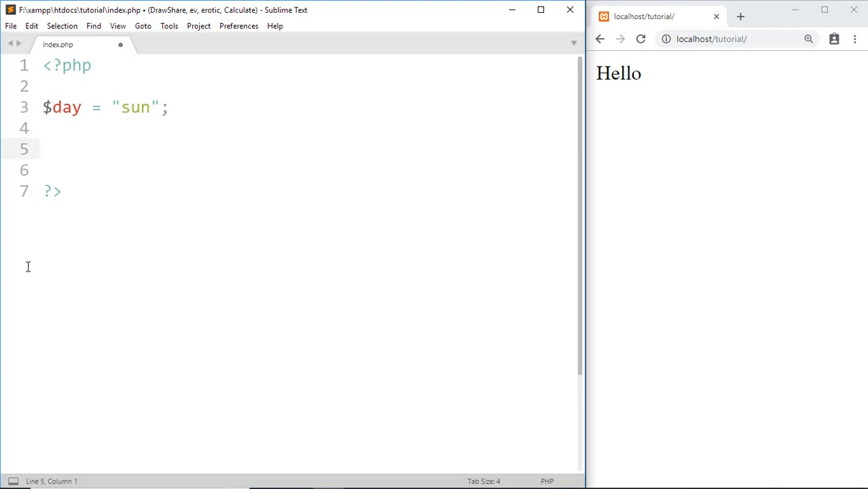
Step: Add an if on $day=="sun" that echoes "Sunday"
text(if (condition) {)
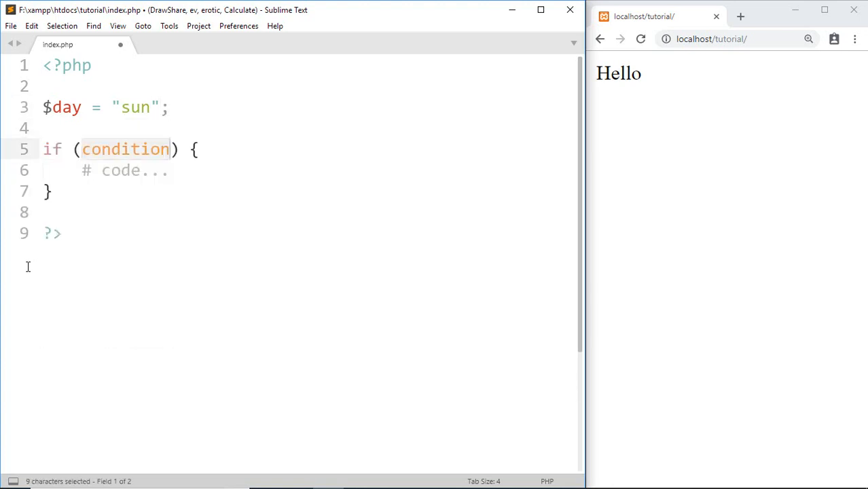
text($d)
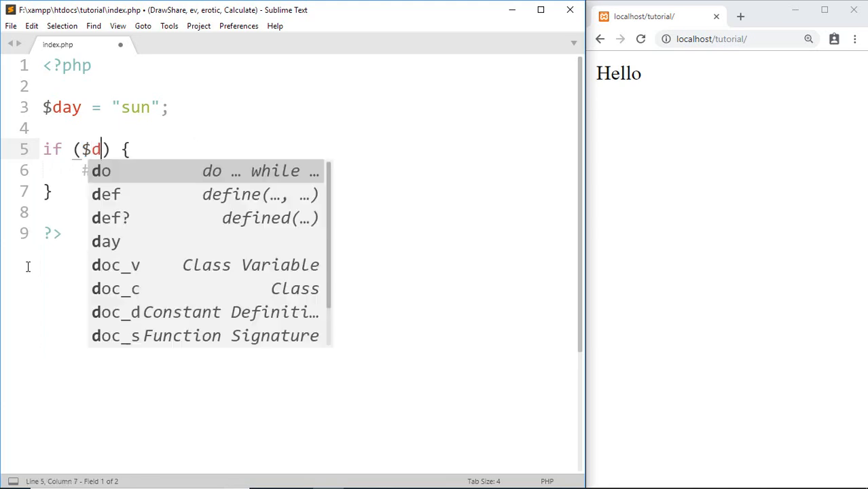
text(ay=="s)
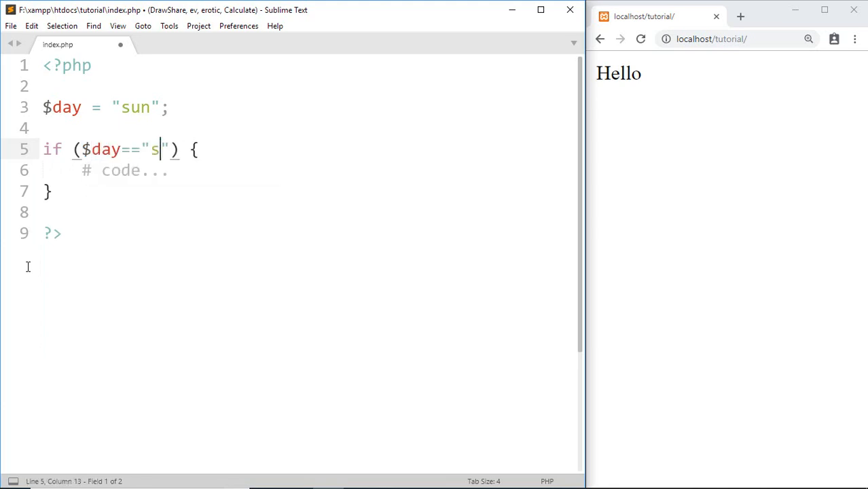
text(un)
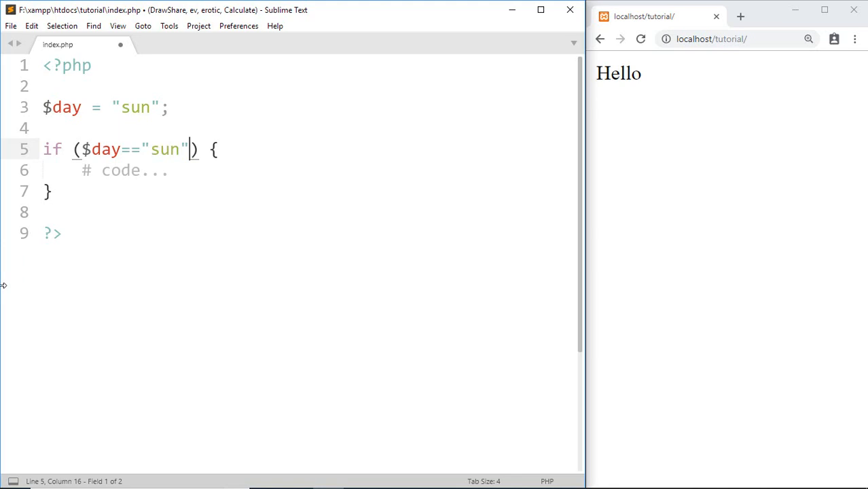
mouse_move(29, 172)
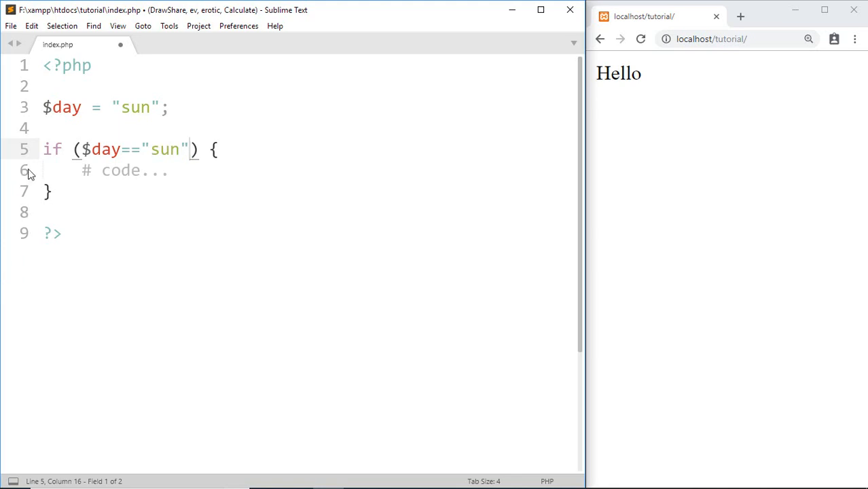
text(ech)
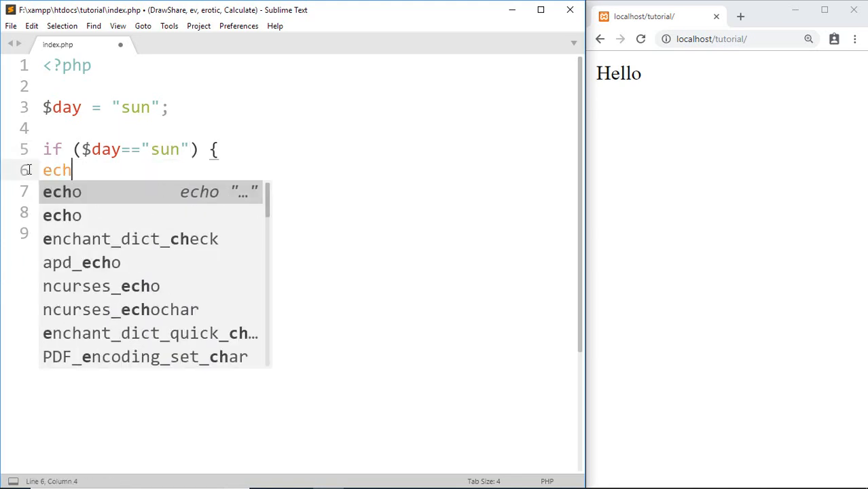
key(Tab)
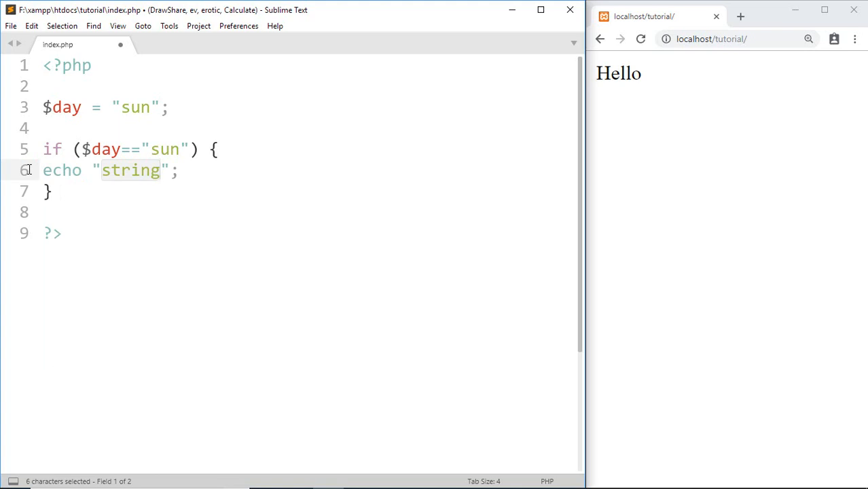
text(Sunday)
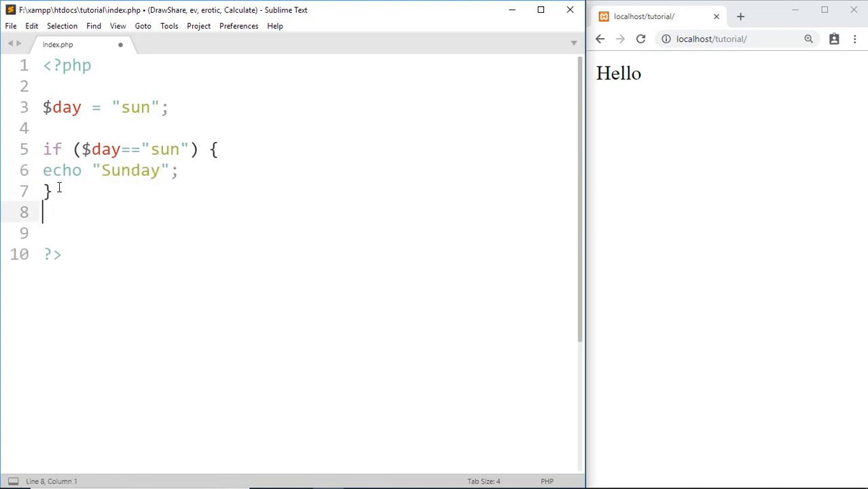
Step: Add an else if on $day=="mon" that echoes "Monday"
text(else)
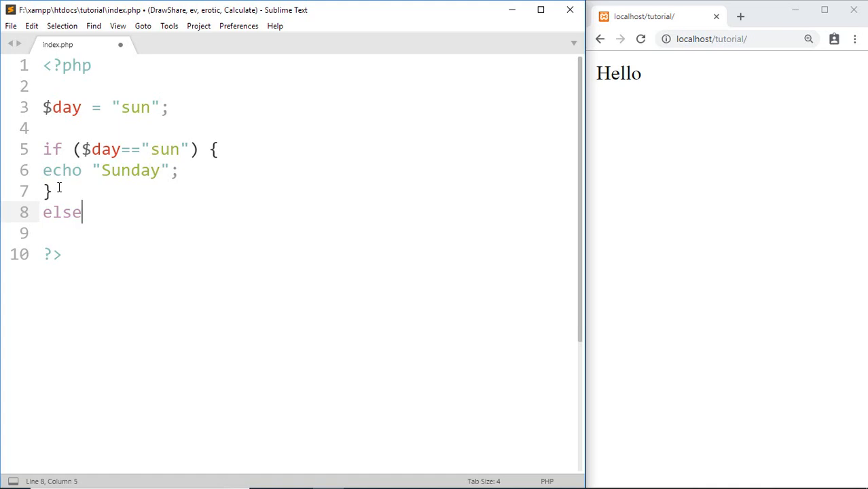
text(if (condition) {)
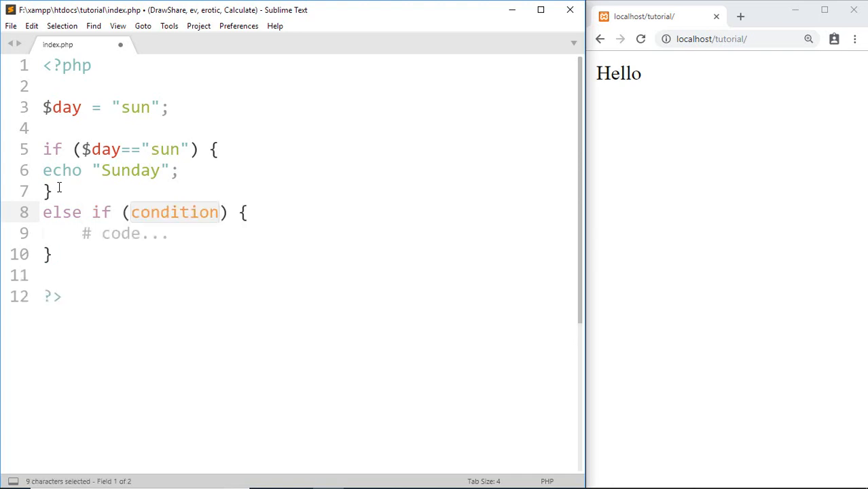
text($day=="mon)
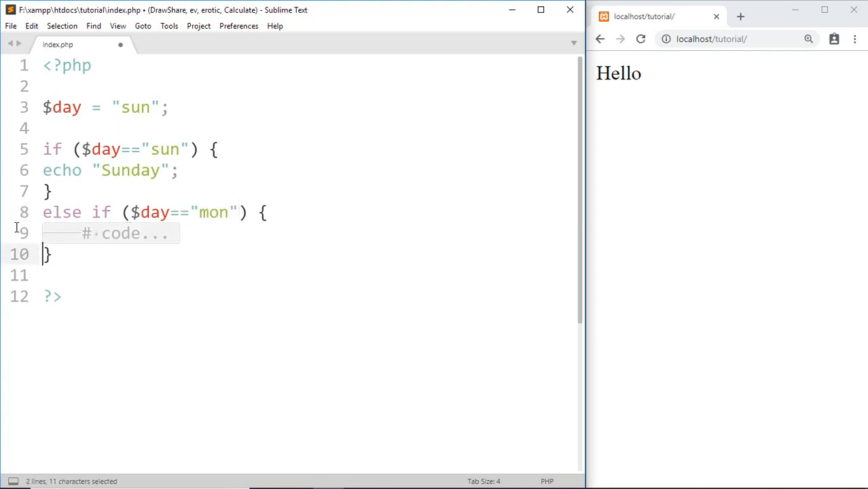
key(Delete)
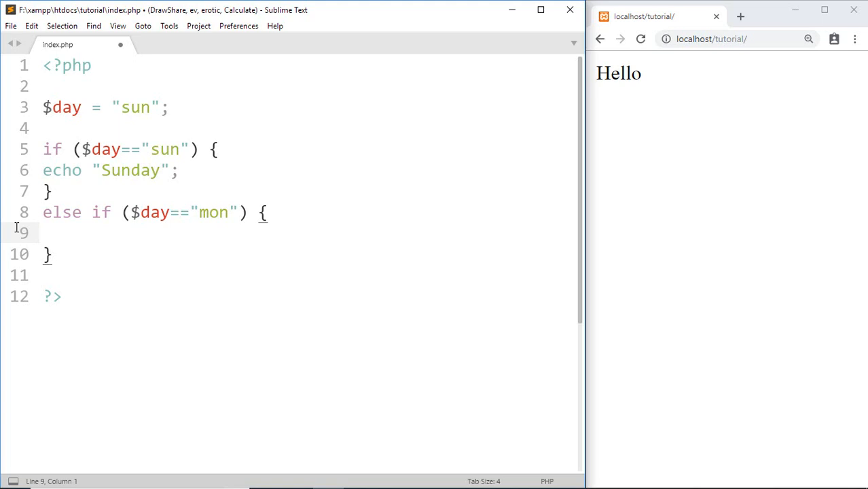
text(echo "string";)
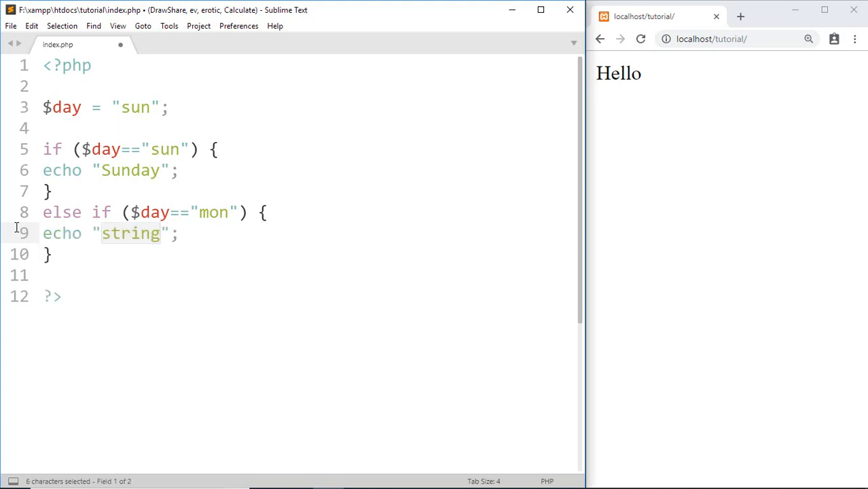
text(Mon)
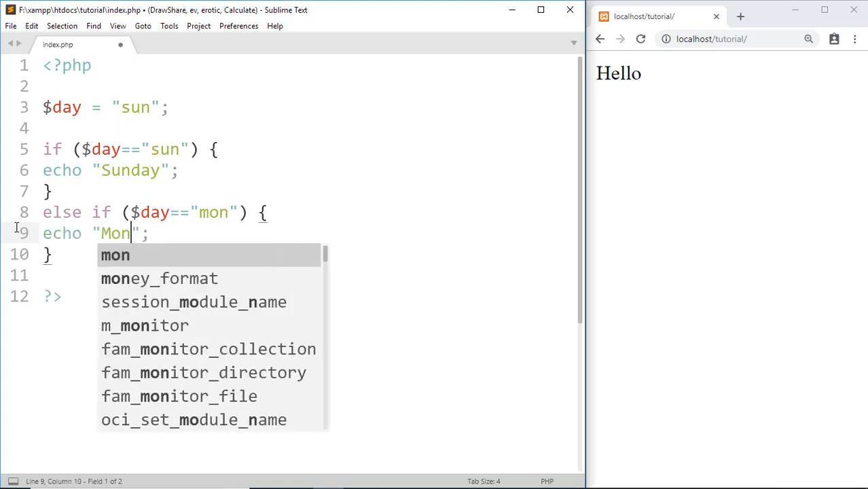
text(day)
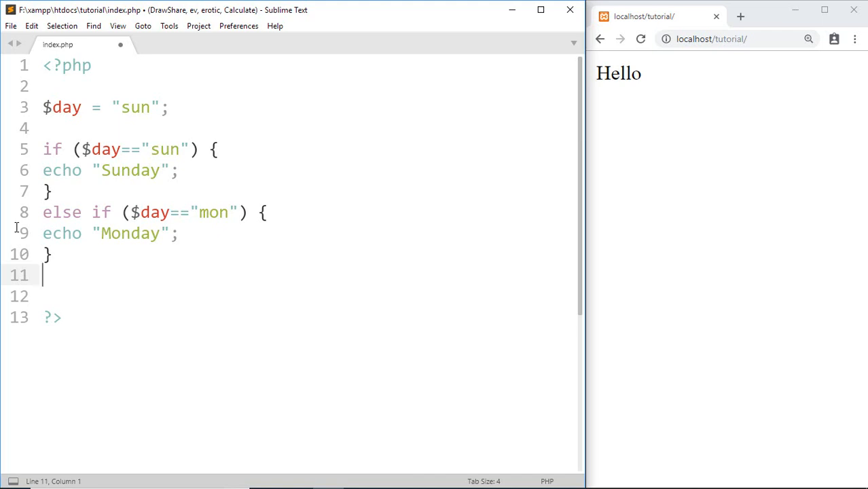
Step: Add a final else echoing "Nothing match", save, and move to the browser
text(else {)
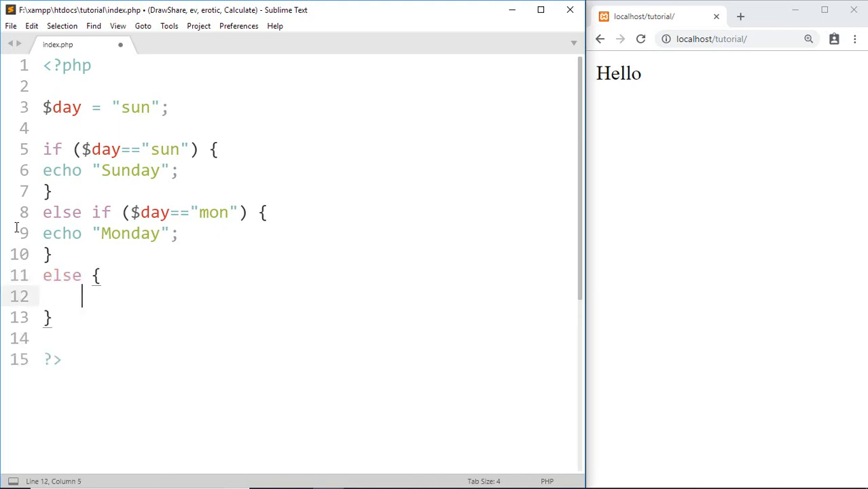
text(echo "Nothing ";)
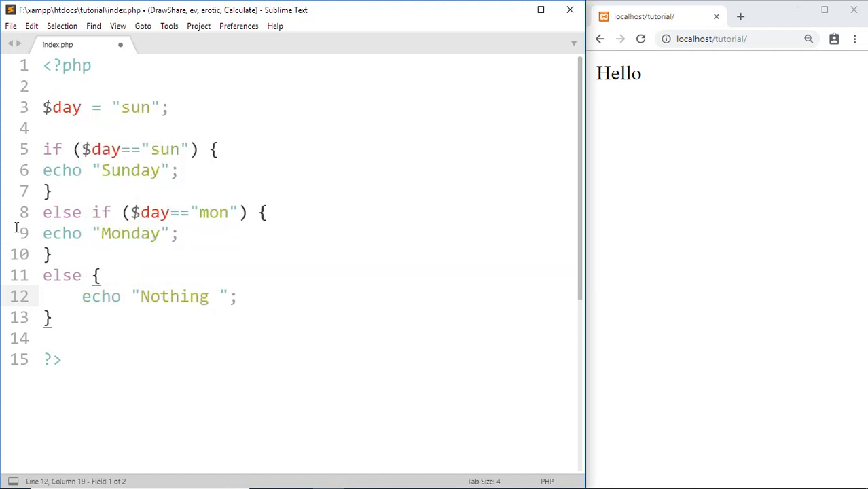
text(match)
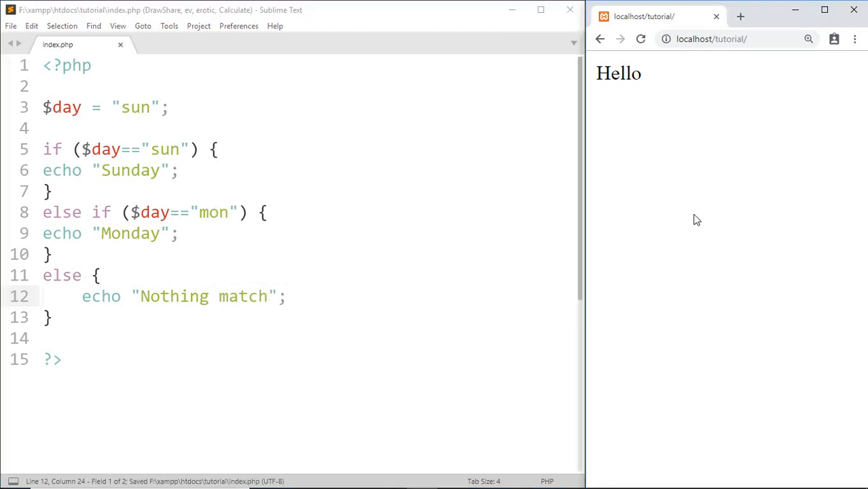
click(640, 38)
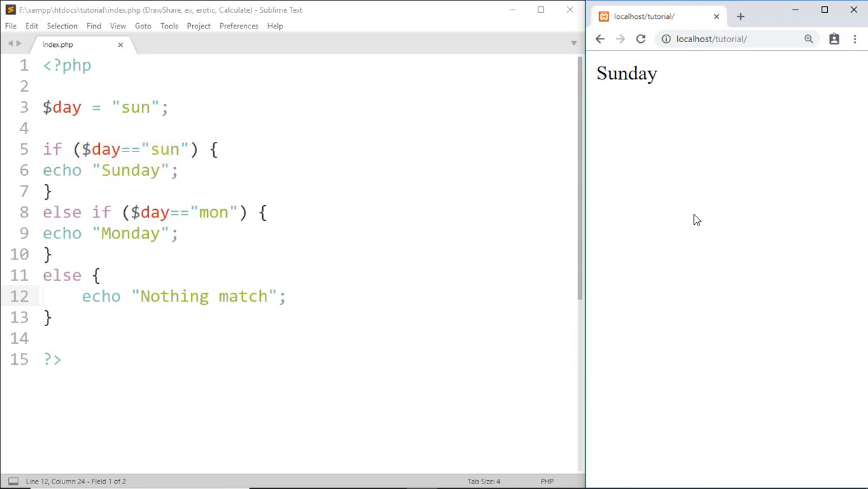
Step: Select the value sun assigned to $day back in the editor
double_click(133, 108)
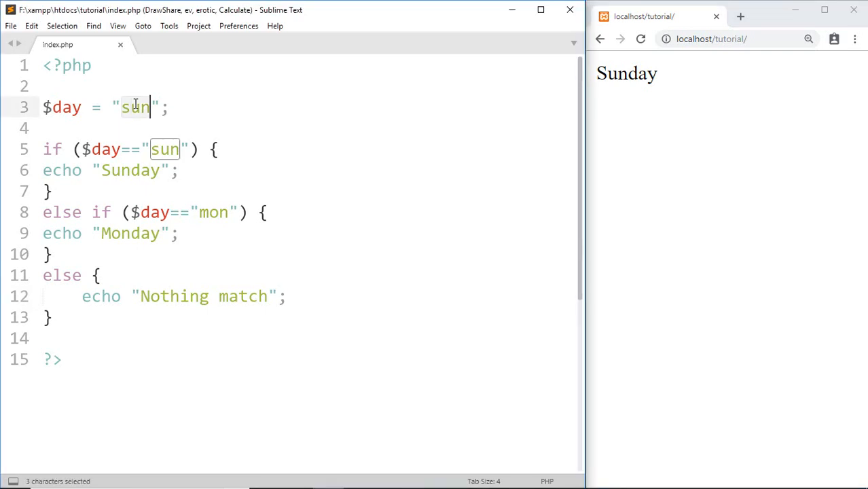
Step: Change $day to "mon" so the reloaded page prints Monday
text(mon)
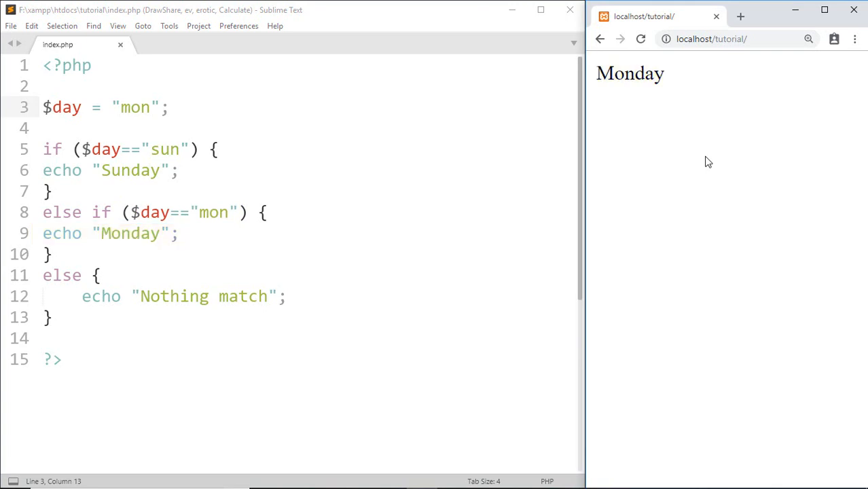
mouse_move(138, 109)
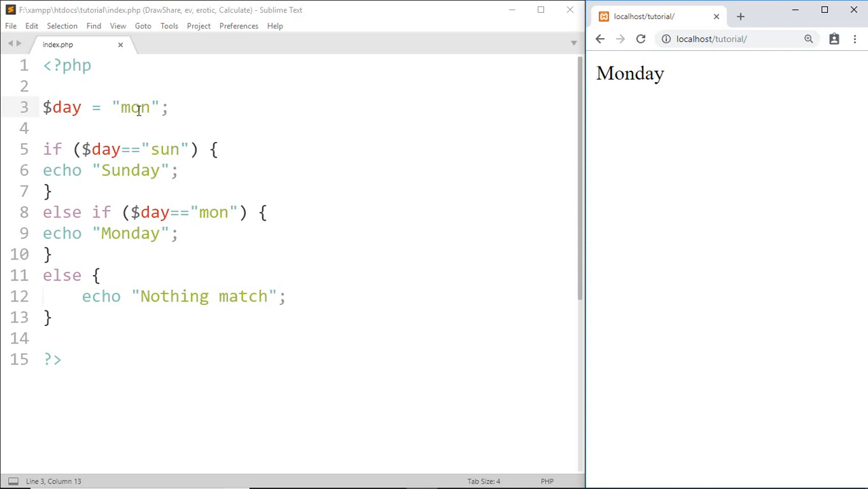
Step: Change $day to "fri" so the page prints Nothing match, then highlight the else if condition
text(fri)
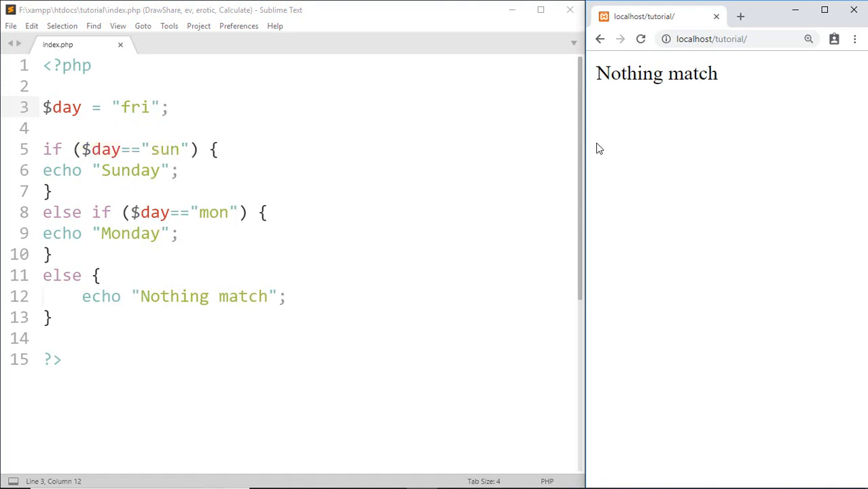
drag(125, 212, 250, 212)
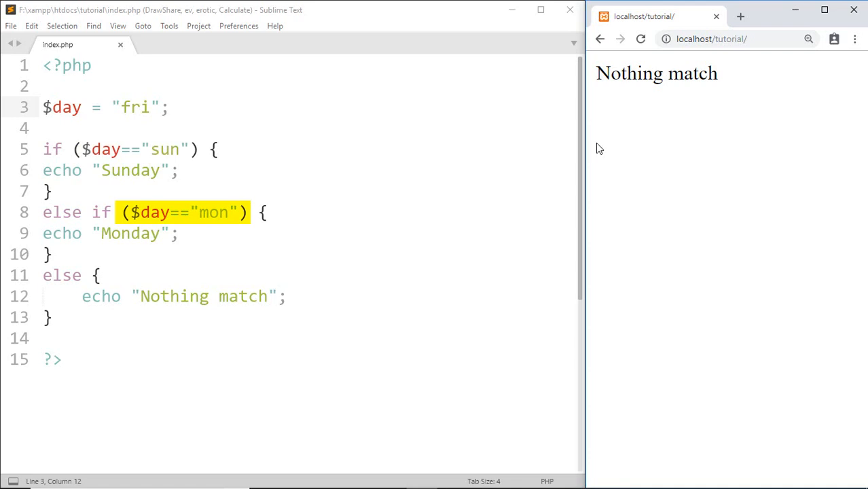